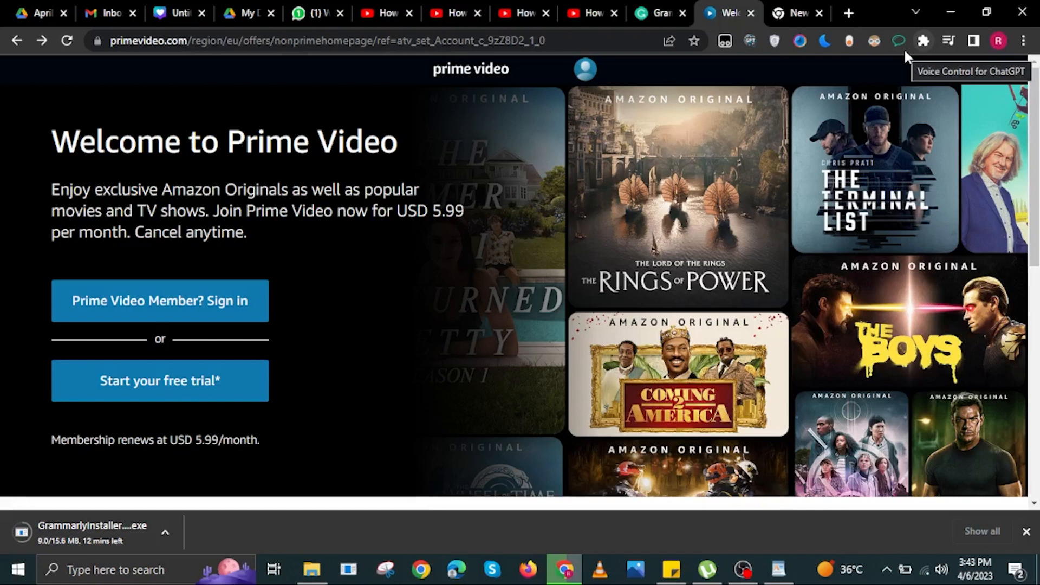
pyautogui.moveTo(637, 76)
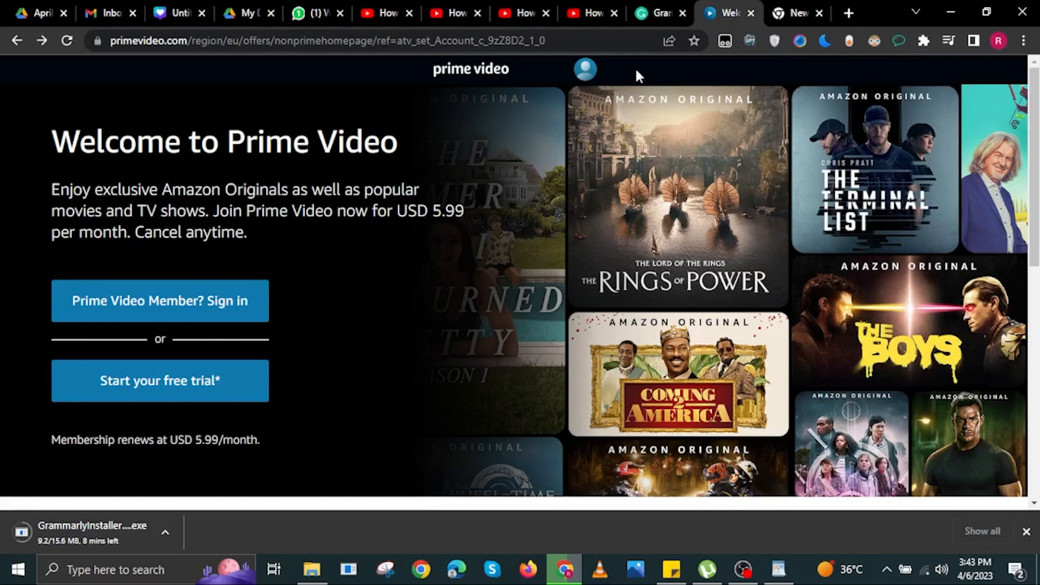
# Open the profile avatar's account dropdown and choose the account settings entry.
pyautogui.click(584, 69)
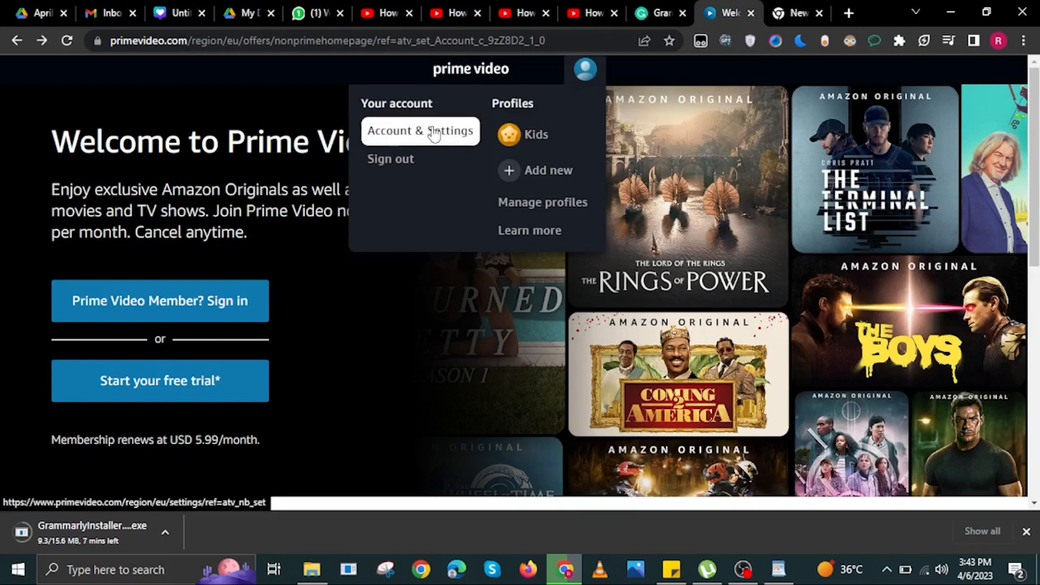
pyautogui.click(420, 131)
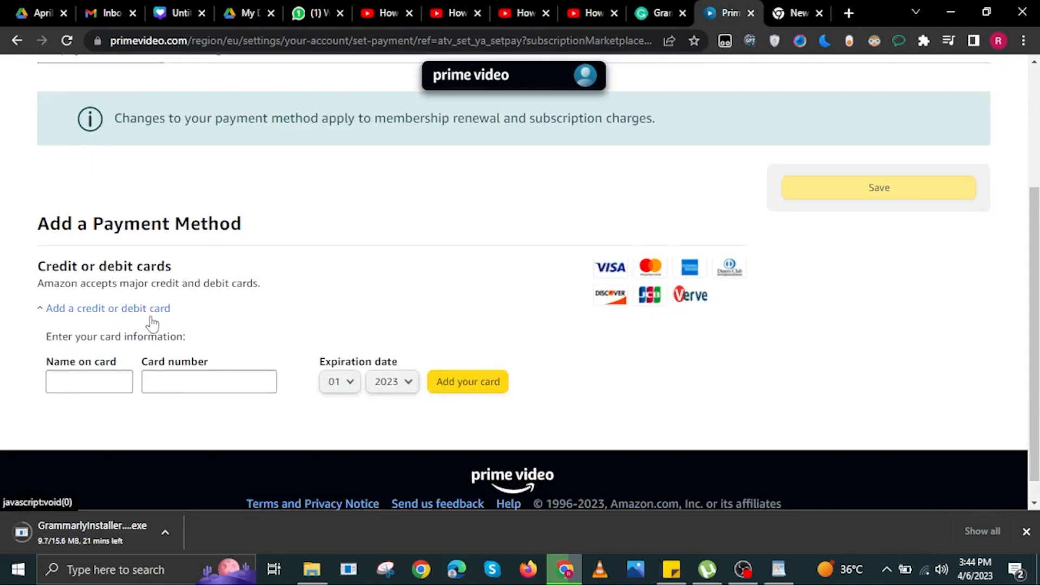
pyautogui.moveTo(178, 344)
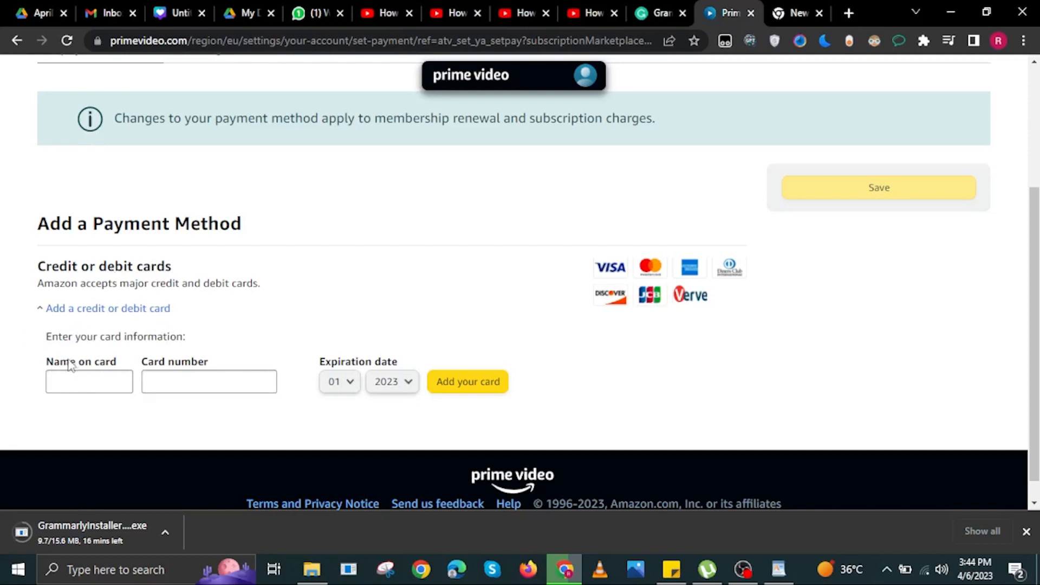
pyautogui.moveTo(218, 368)
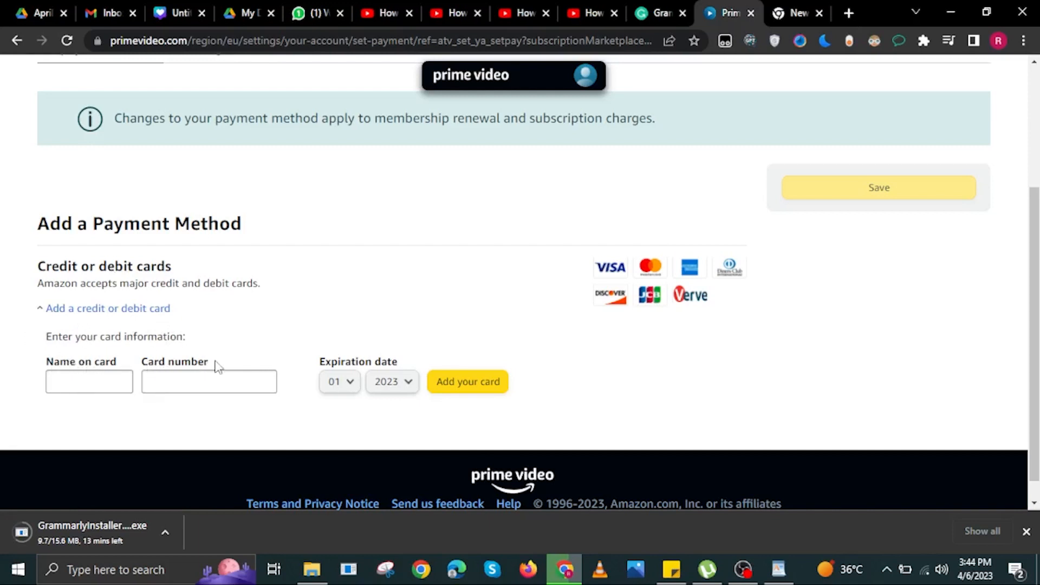
pyautogui.moveTo(364, 367)
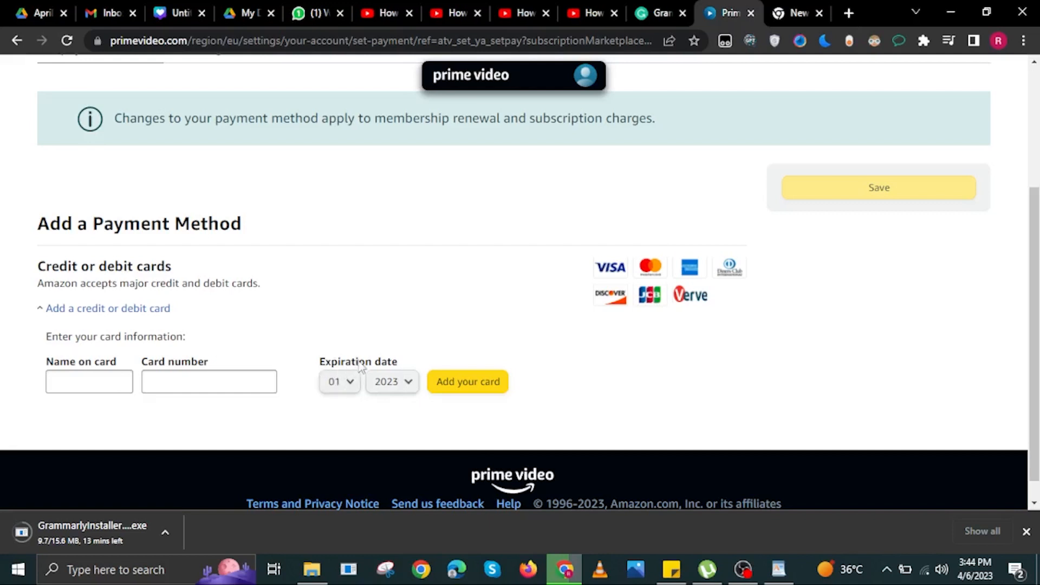